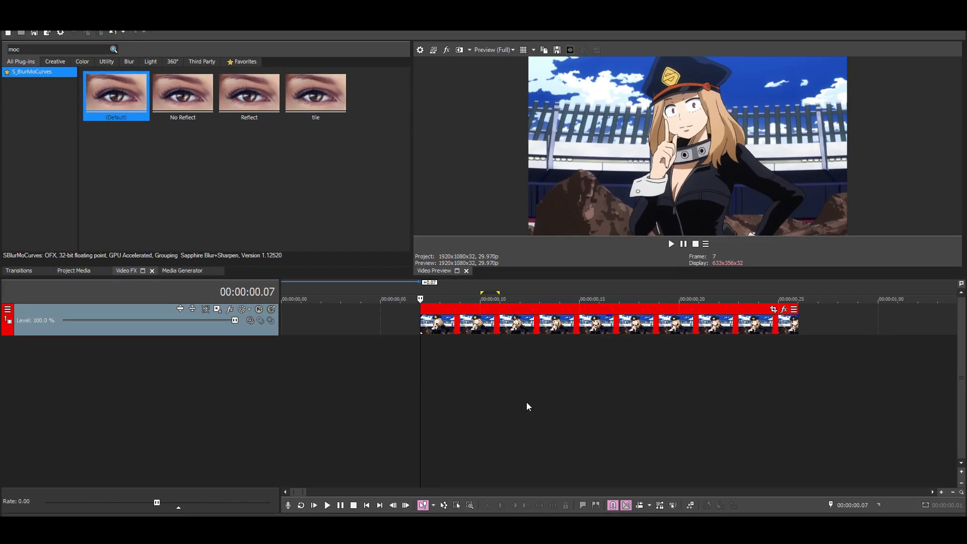
pyautogui.moveTo(378, 312)
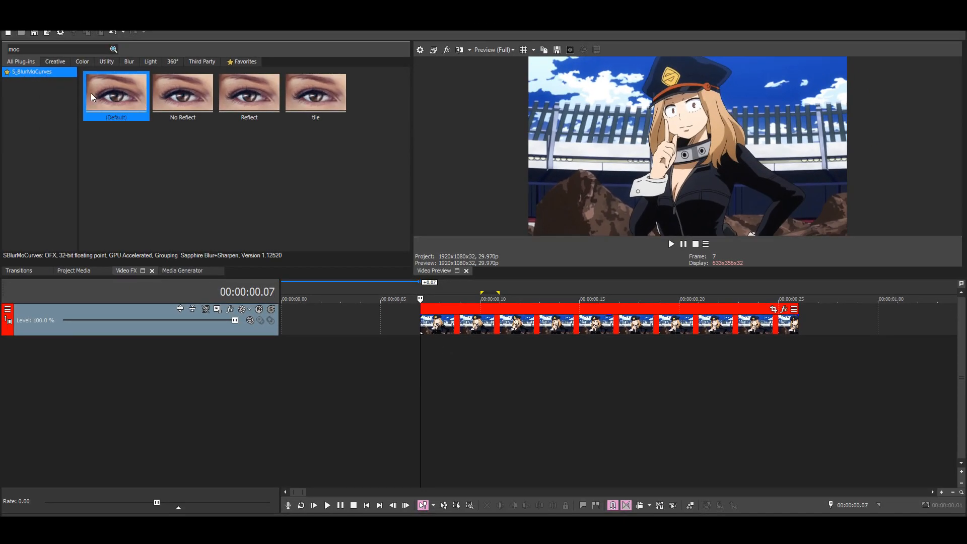
# Apply the default S_BlurMoCurves preset and set Wrap X and Wrap Y to Reflect.
pyautogui.doubleClick(116, 93)
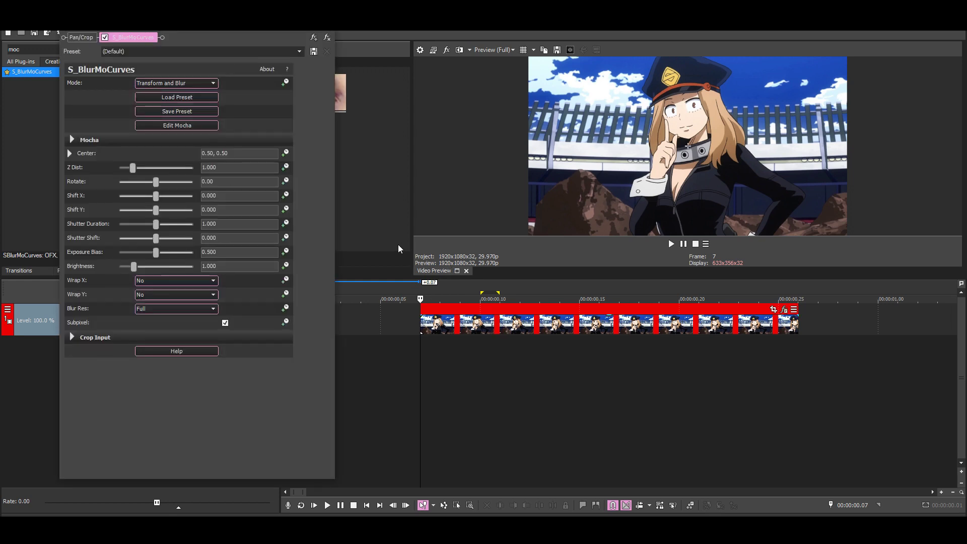
pyautogui.moveTo(75, 279)
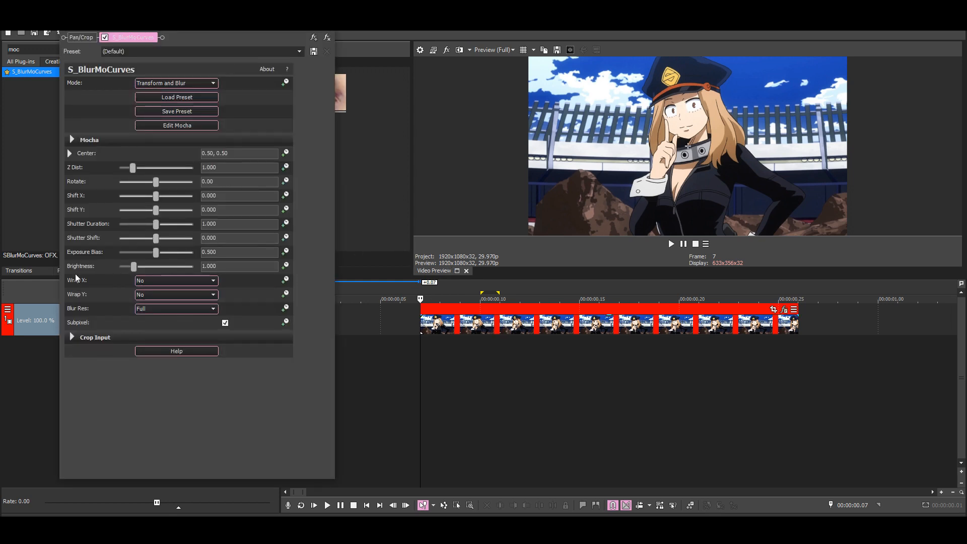
pyautogui.click(175, 295)
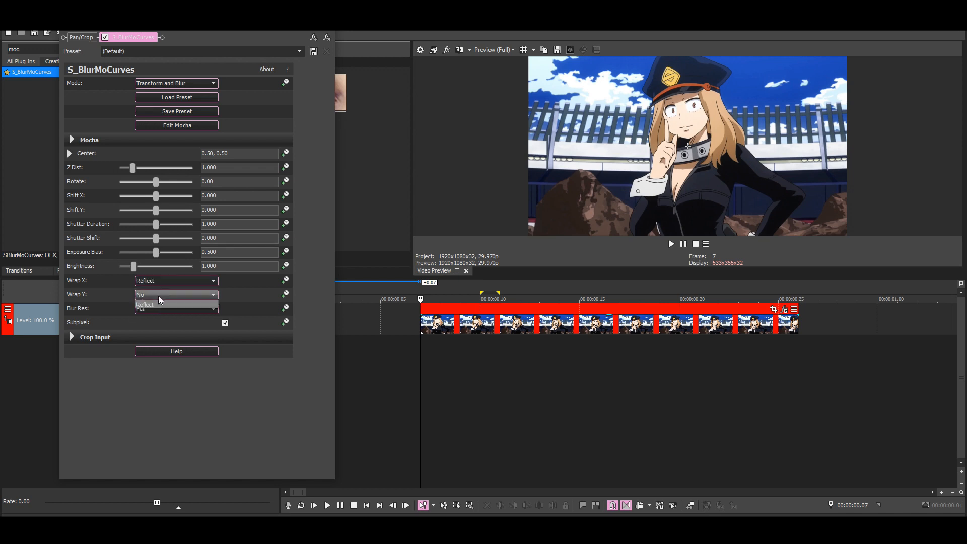
pyautogui.click(153, 304)
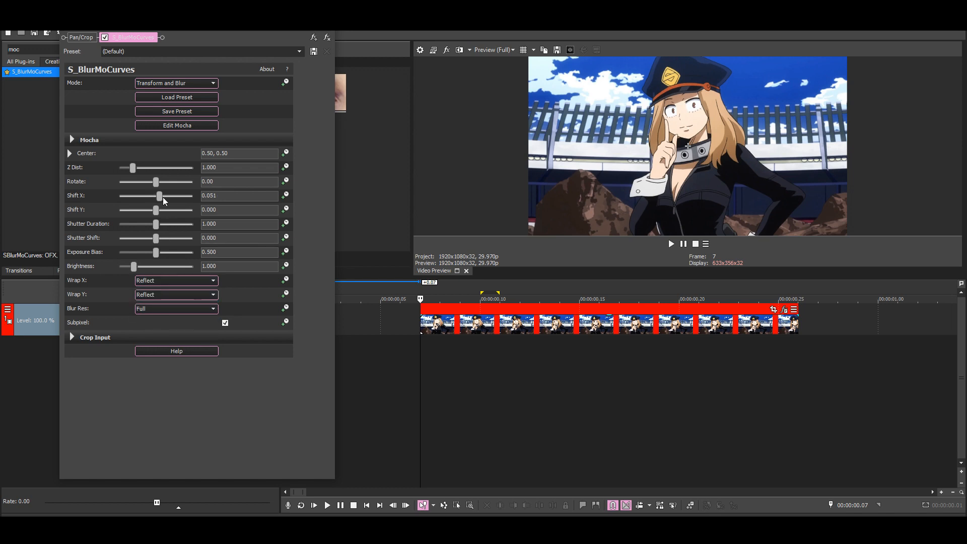
# Preview a sideways Shift X, return it to zero, and reveal the keyframe lanes.
pyautogui.moveTo(158, 195); pyautogui.dragTo(174, 195)
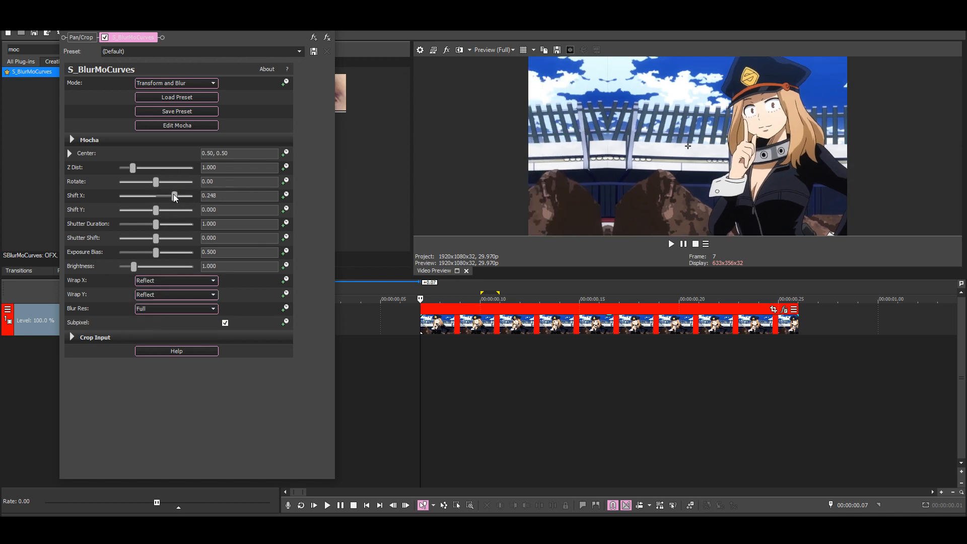
pyautogui.moveTo(173, 196); pyautogui.dragTo(120, 195)
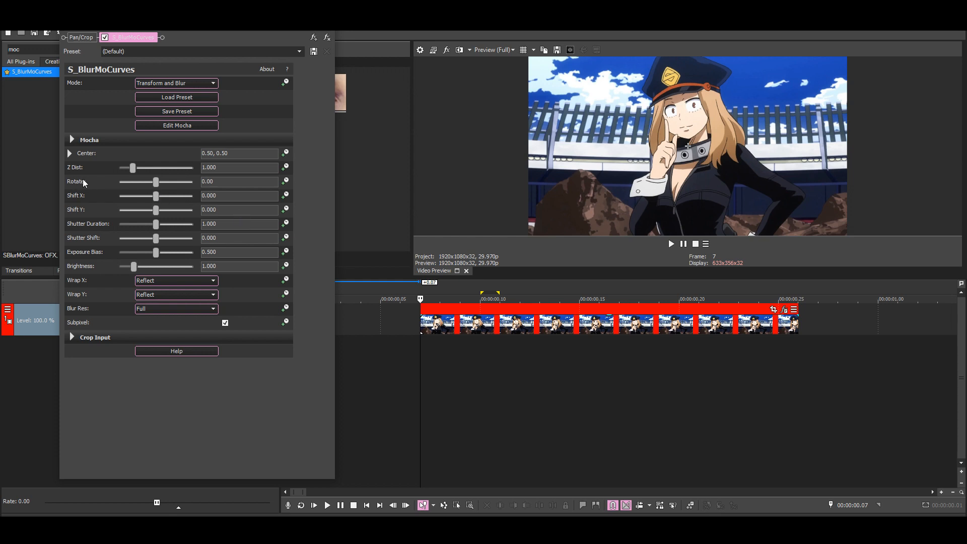
pyautogui.click(285, 196)
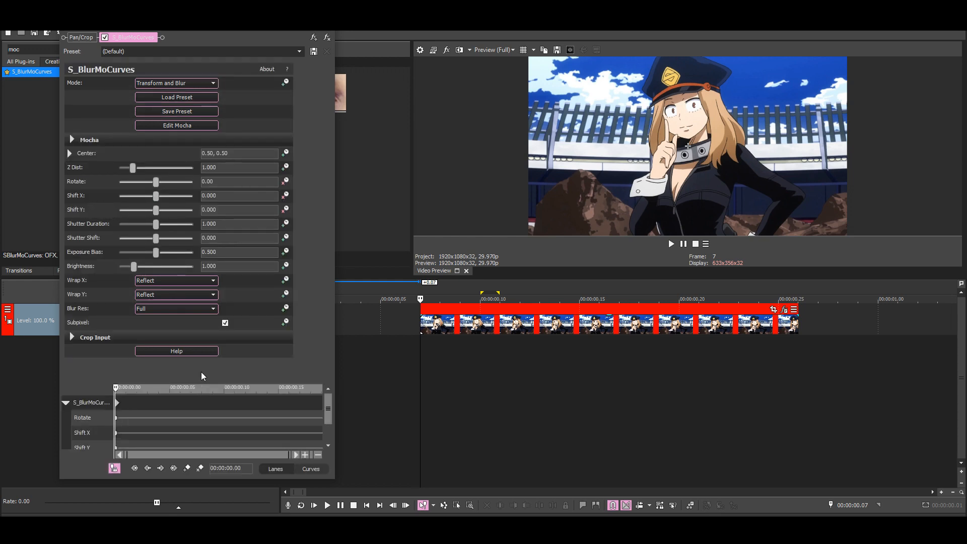
# Set Shift X and Shift Y to 0.050 at the clip's first frame.
pyautogui.scroll(-3)
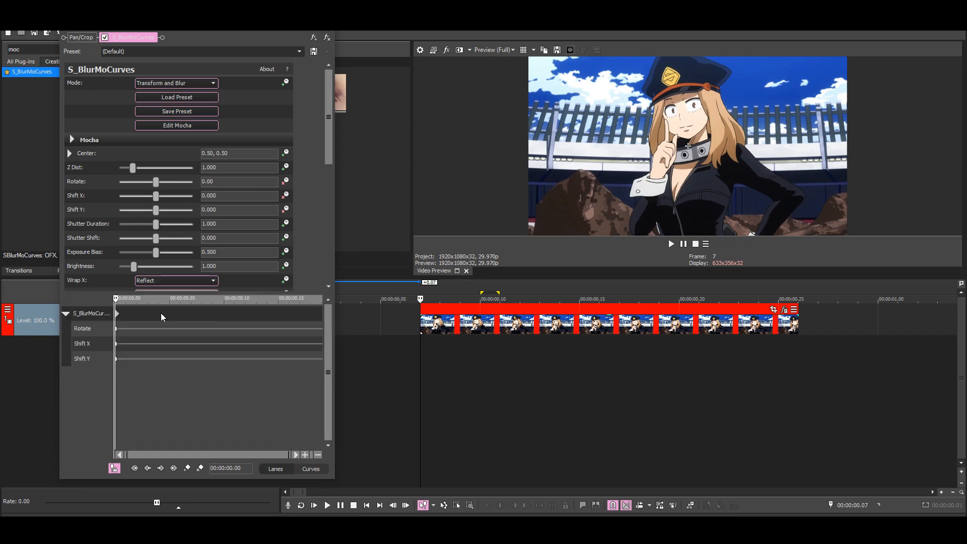
pyautogui.click(117, 313)
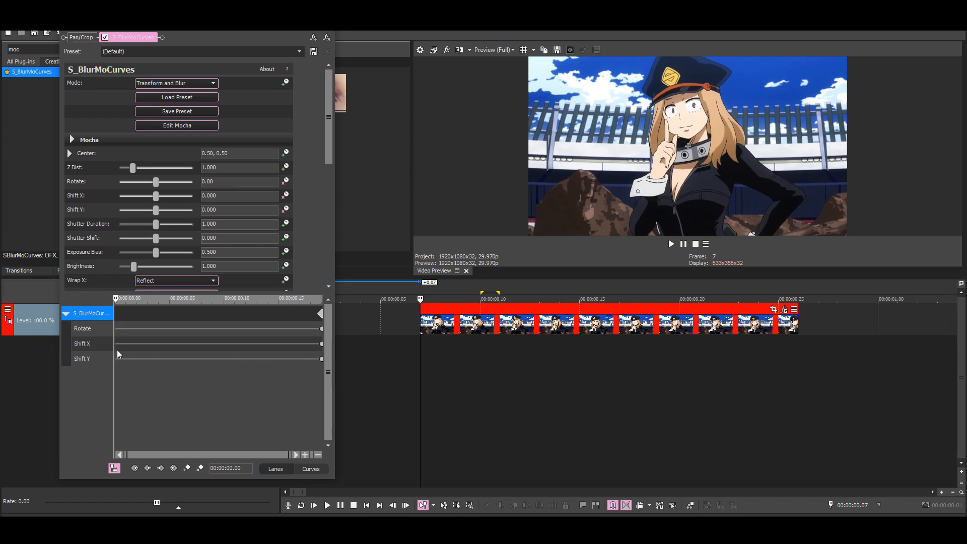
pyautogui.click(82, 358)
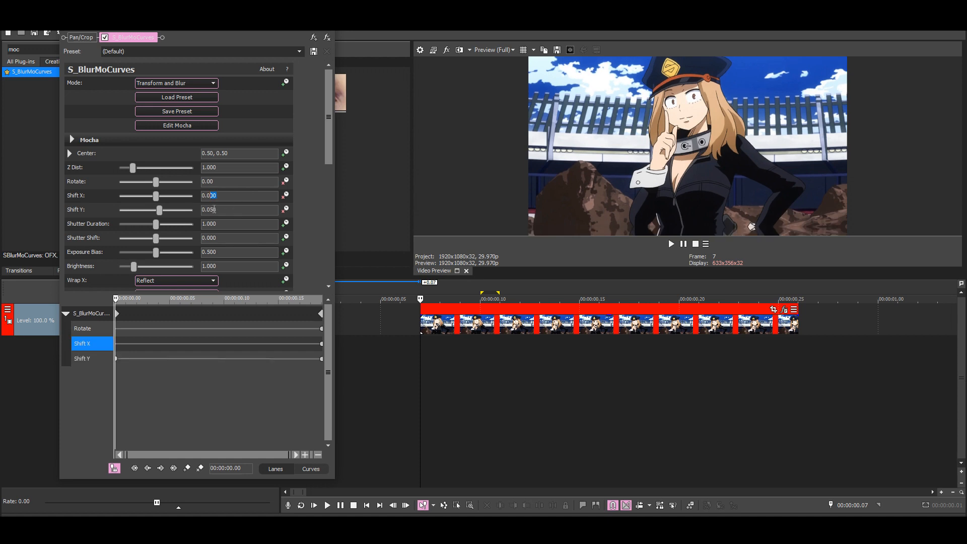
pyautogui.tripleClick(240, 195)
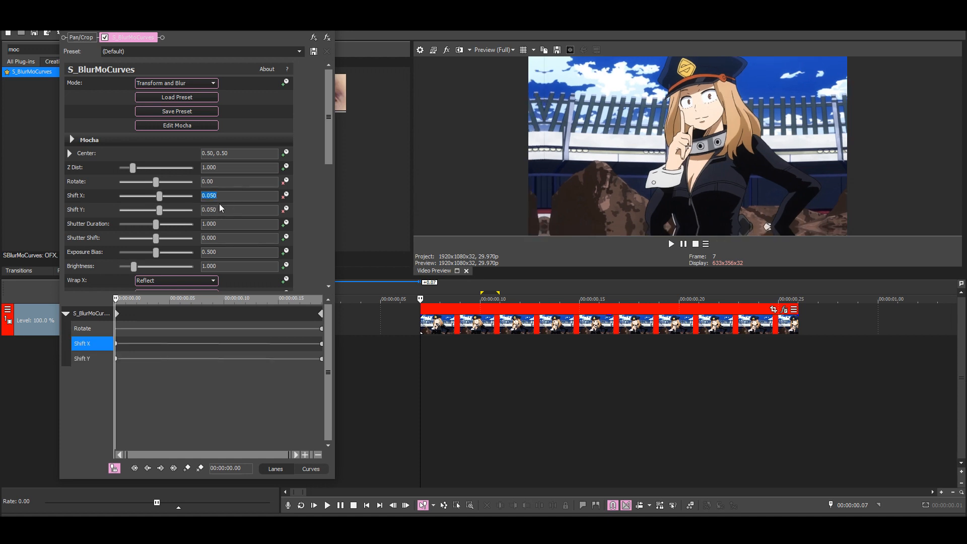
pyautogui.click(81, 329)
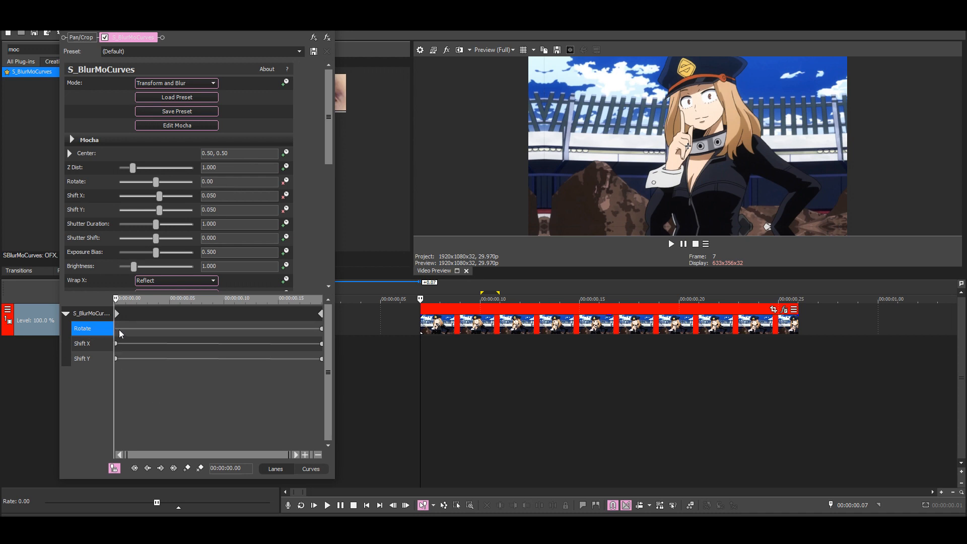
pyautogui.moveTo(151, 331)
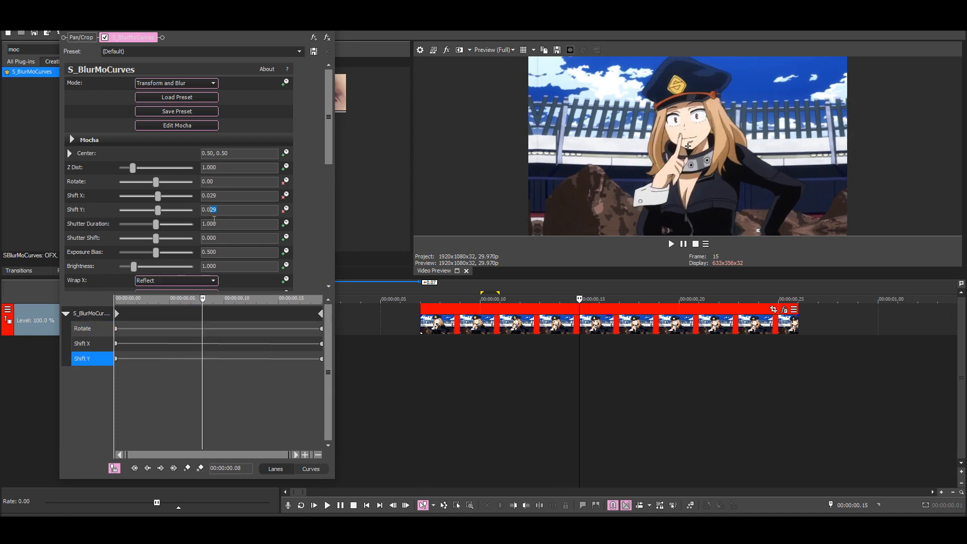
# Keyframe Shift X and Shift Y to -0.050 at 00:00:00.08.
pyautogui.write('0.05')
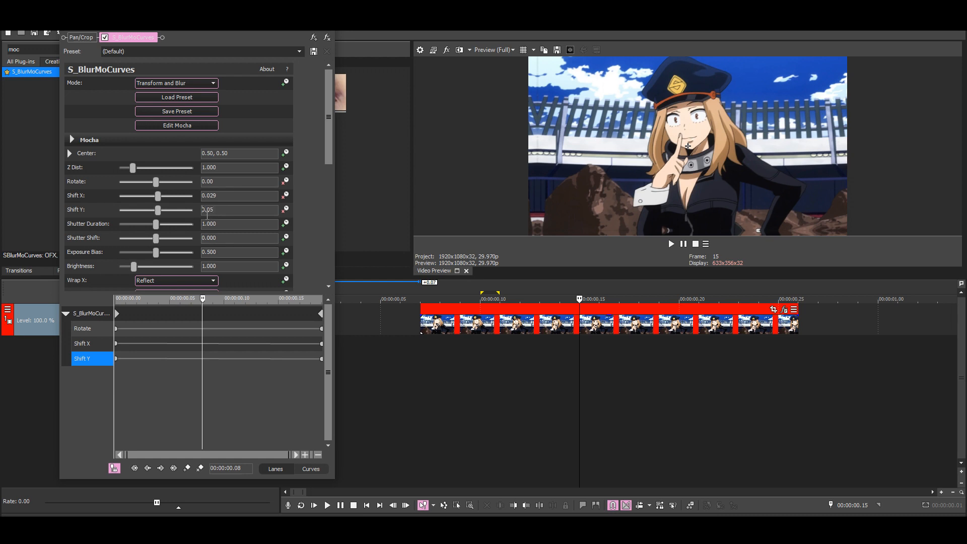
pyautogui.click(82, 343)
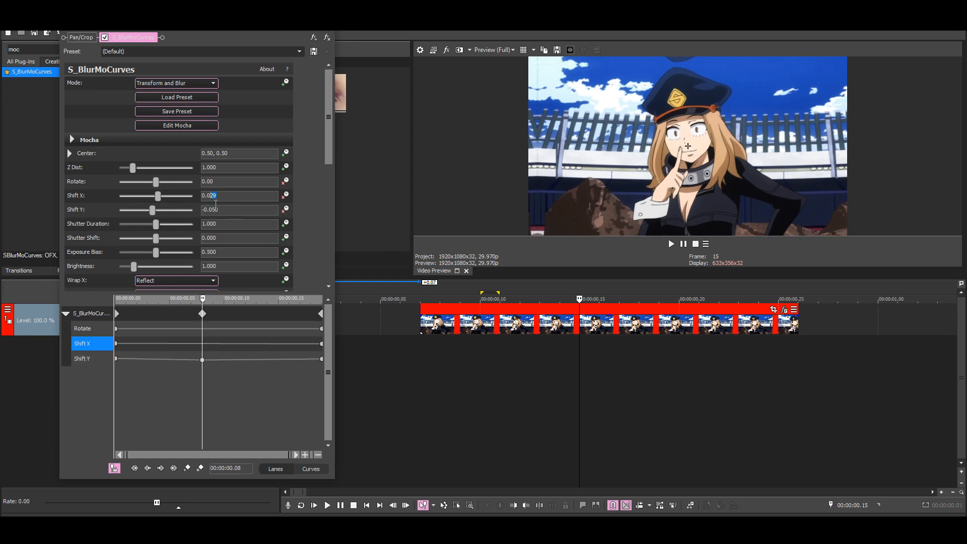
pyautogui.write('0.05')
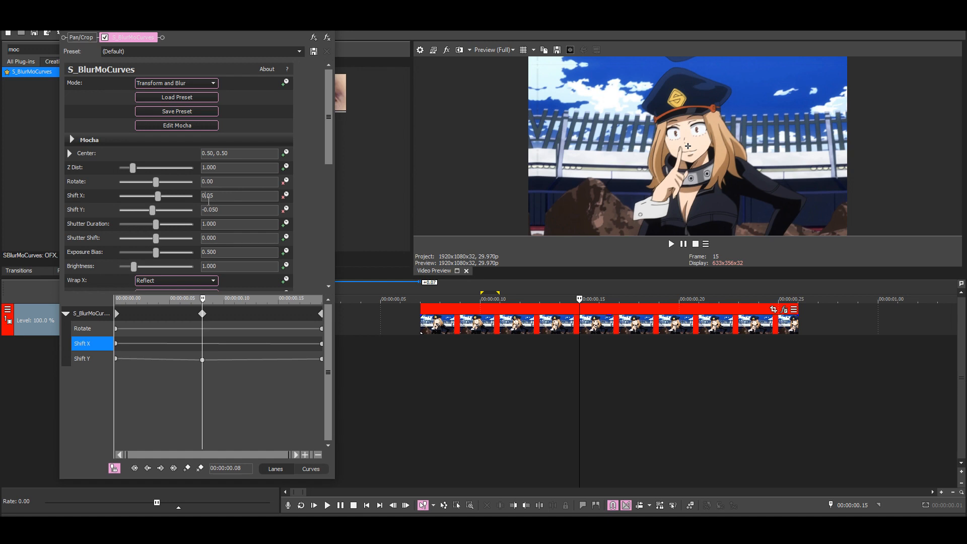
pyautogui.tripleClick(239, 196)
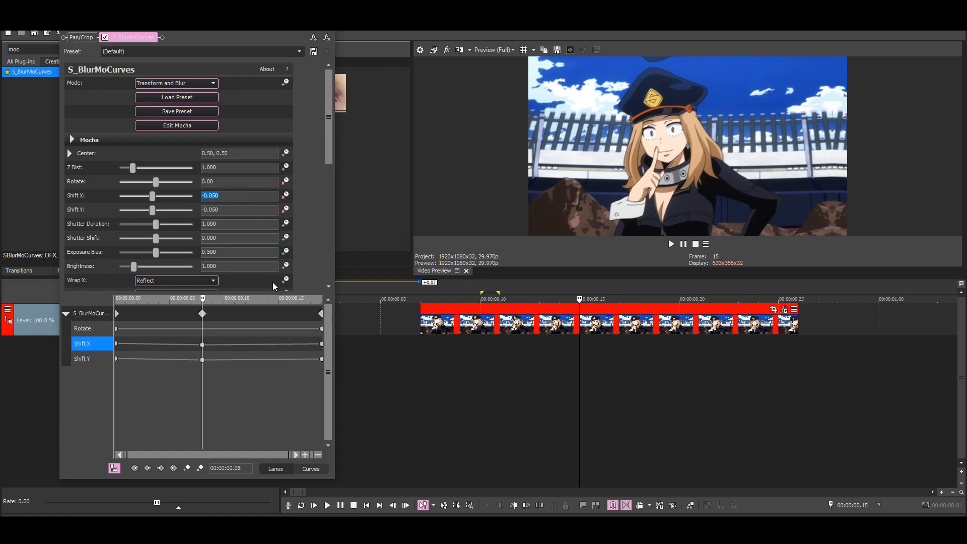
pyautogui.moveTo(233, 402)
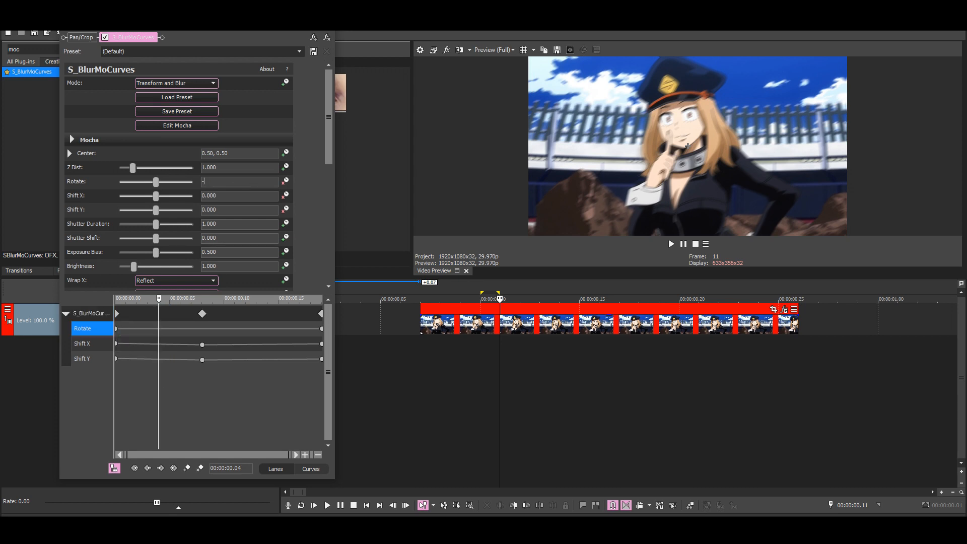
# Keyframe Rotate to -2.00 at 00:00:00.04.
pyautogui.write('-2.00')
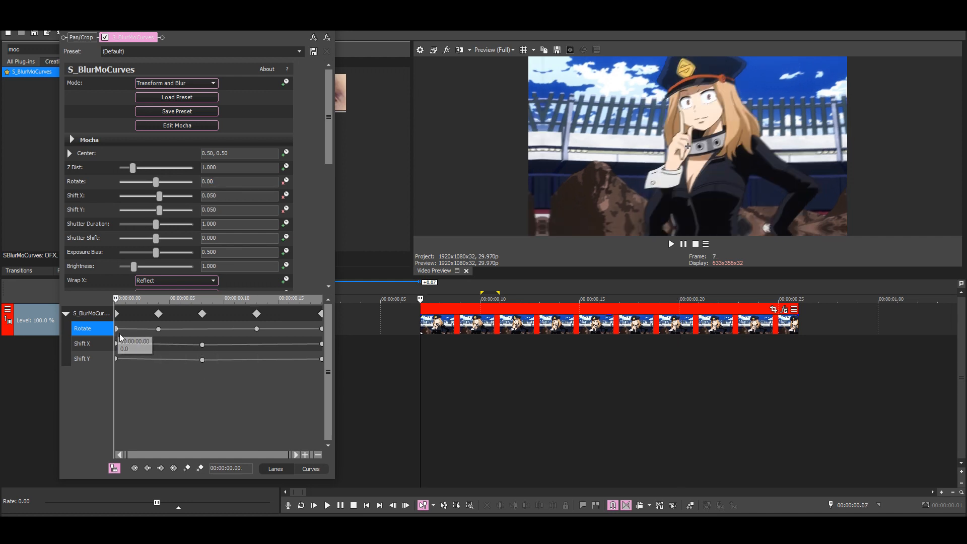
pyautogui.moveTo(119, 331)
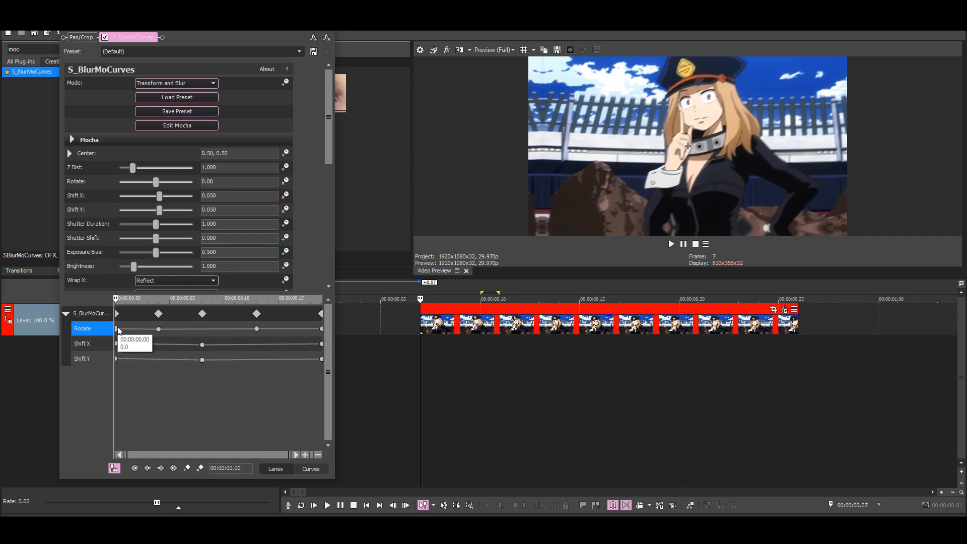
# Group the Shift X and Shift Y keyframes and give them smooth interpolation.
pyautogui.click(82, 344)
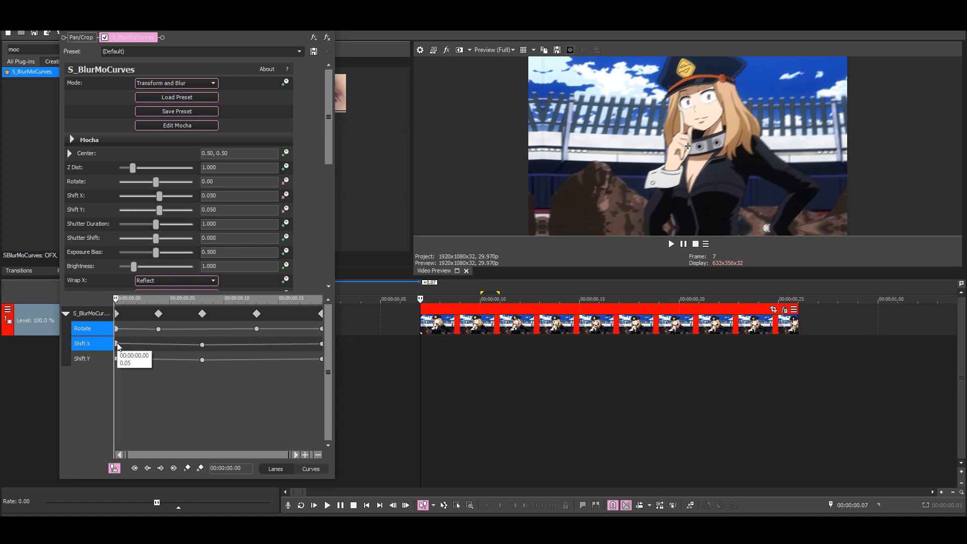
pyautogui.click(81, 358)
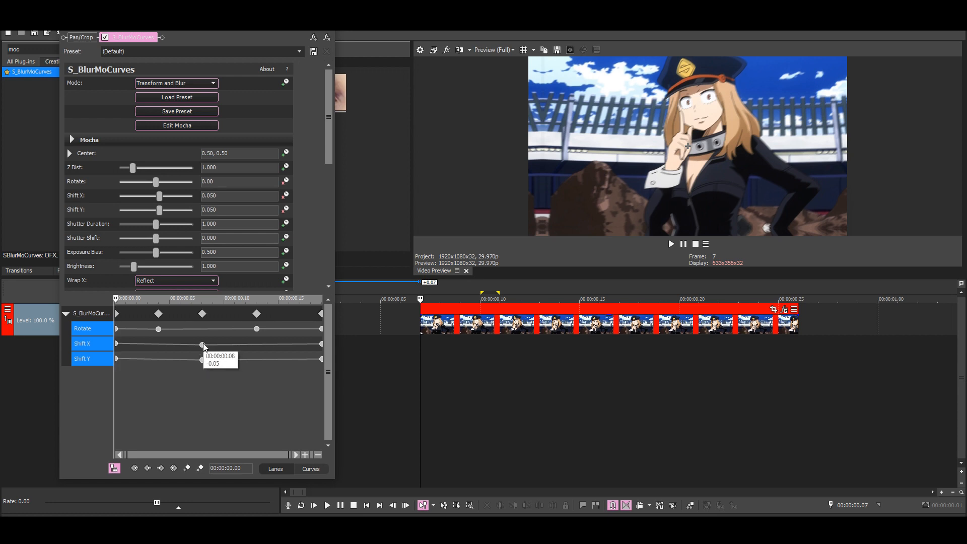
pyautogui.rightClick(203, 344)
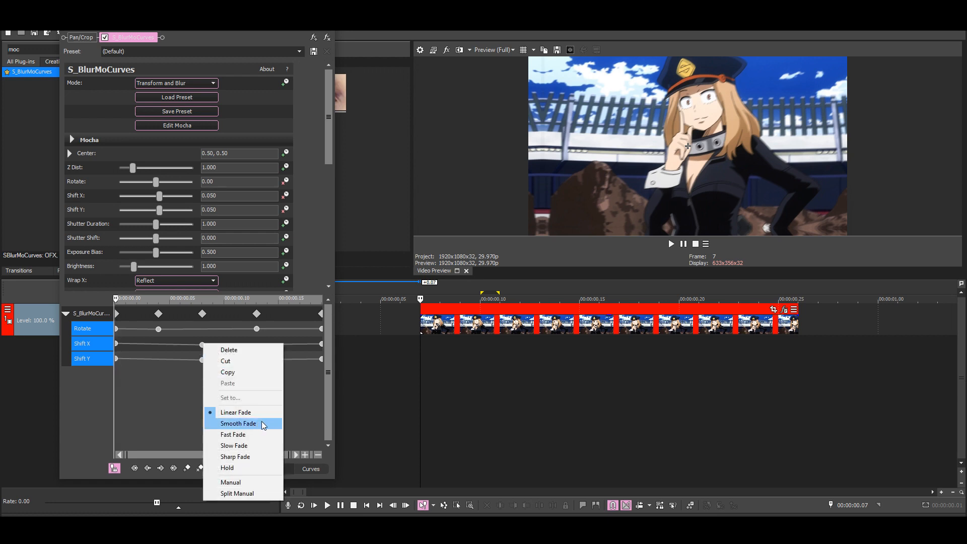
pyautogui.click(238, 423)
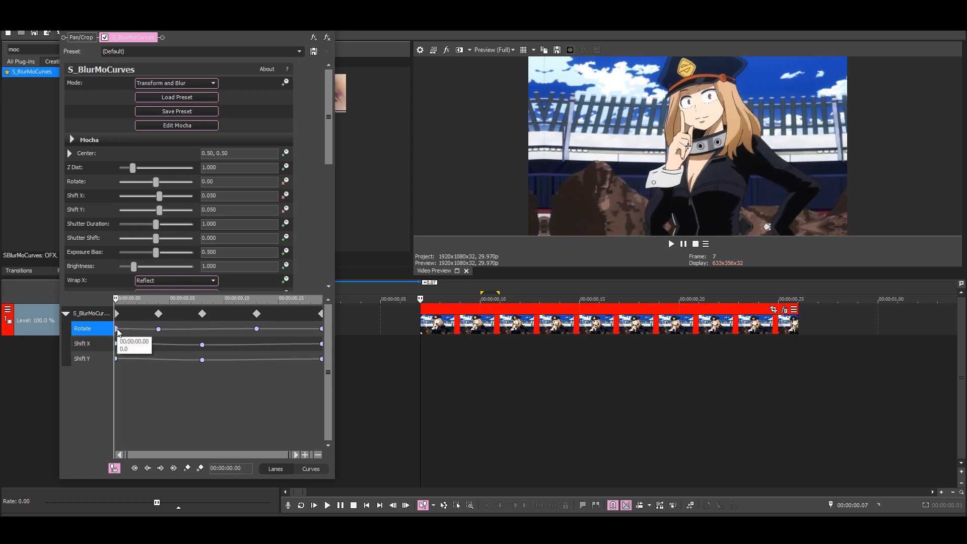
pyautogui.moveTo(149, 423)
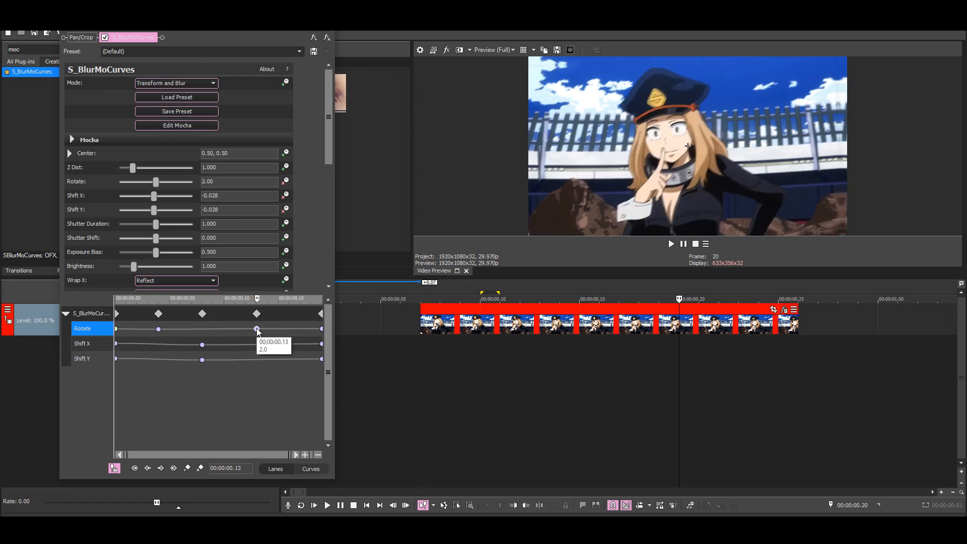
# Set the shake keyframes to Slow Fade and move the timeline cursor before the clip.
pyautogui.rightClick(257, 328)
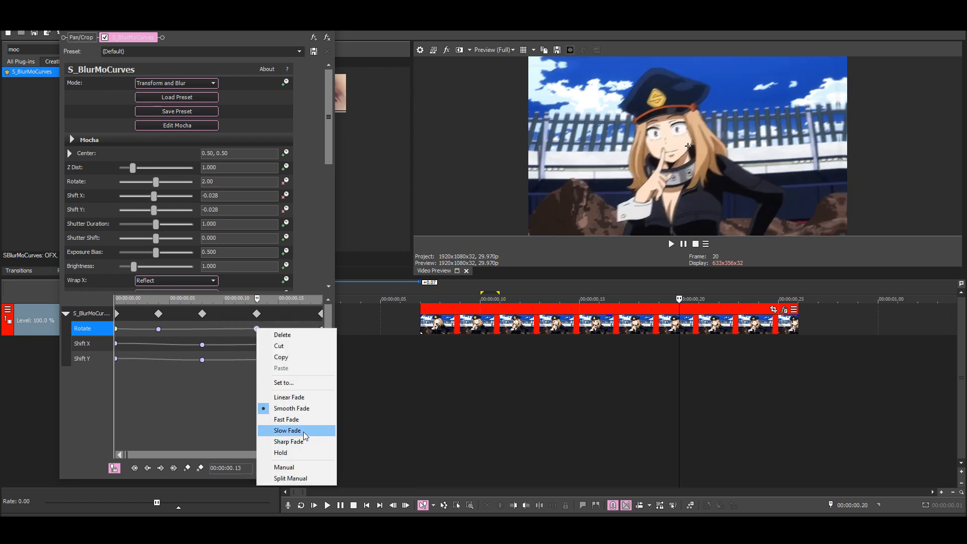
pyautogui.click(287, 430)
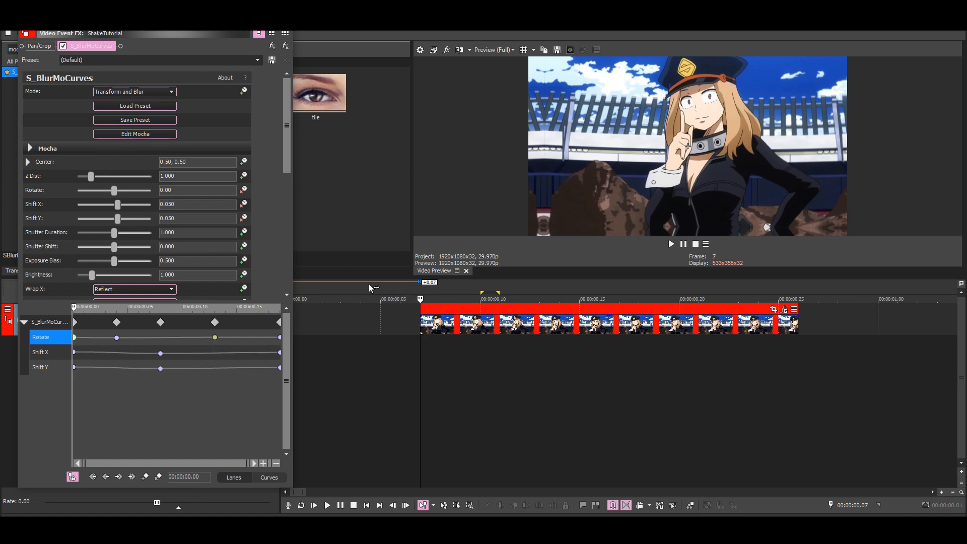
pyautogui.click(361, 299)
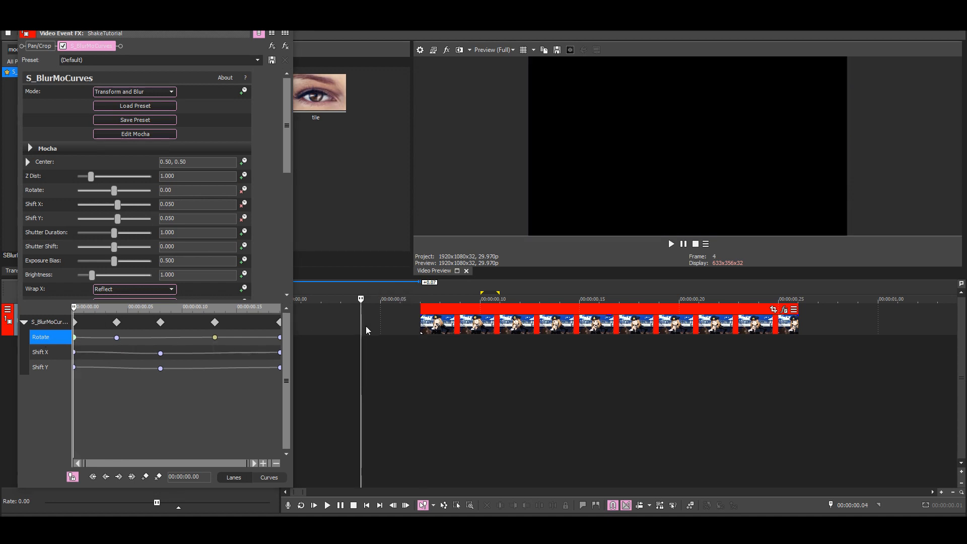
pyautogui.moveTo(366, 328)
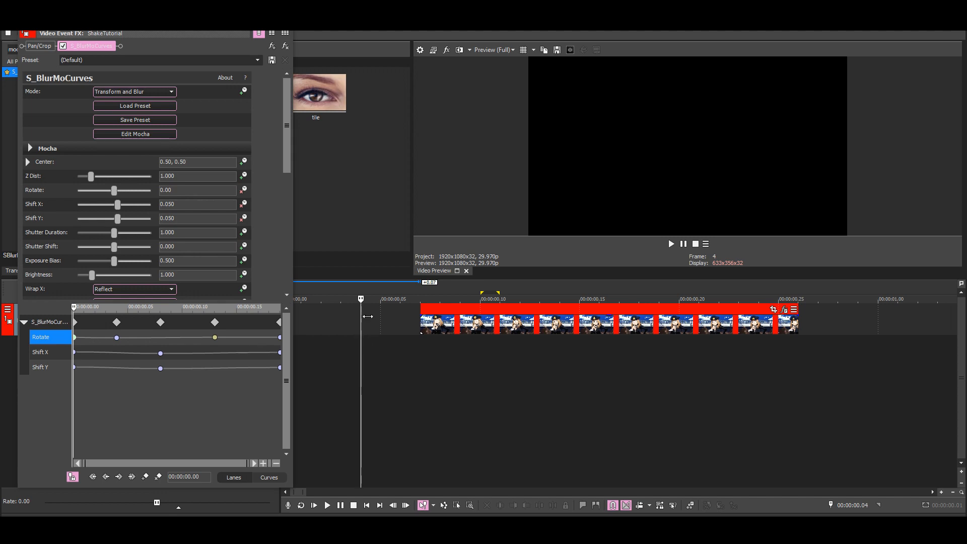
pyautogui.moveTo(366, 319)
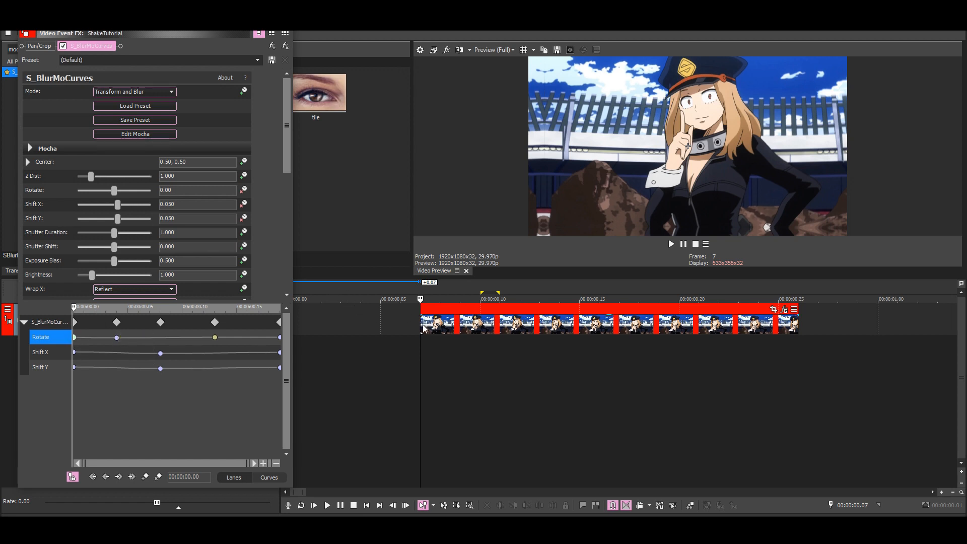
pyautogui.moveTo(326, 334)
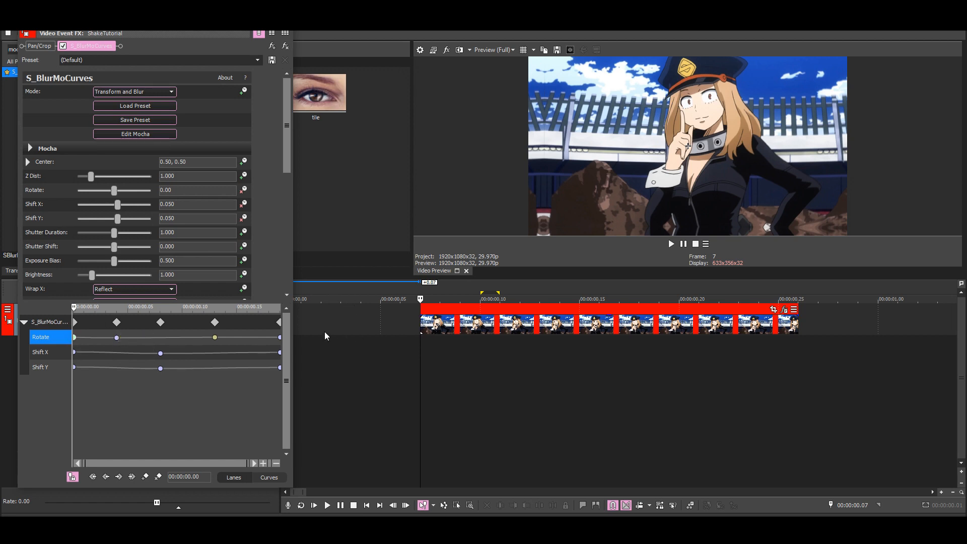
pyautogui.moveTo(206, 369)
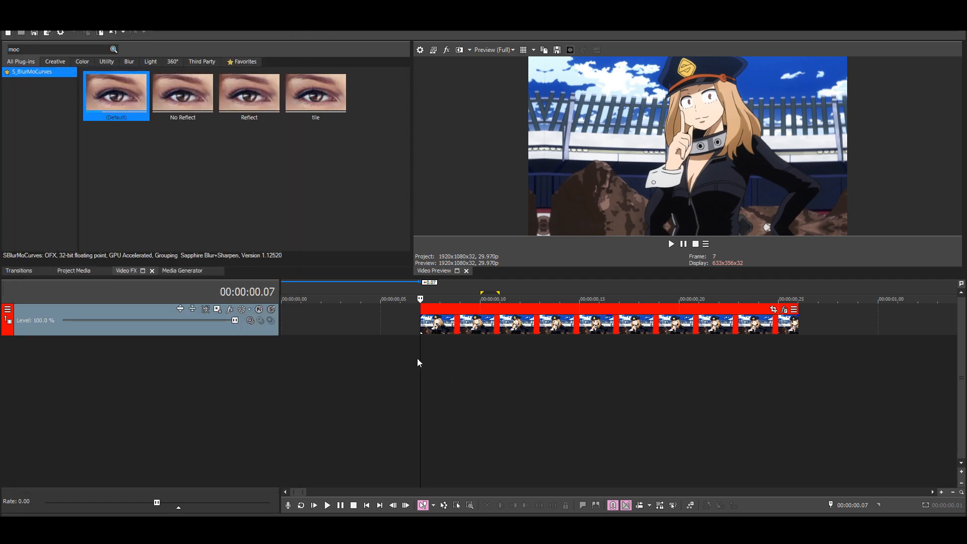
# Add a second S_BlurMoCurves effect using the Reflect preset.
pyautogui.click(328, 504)
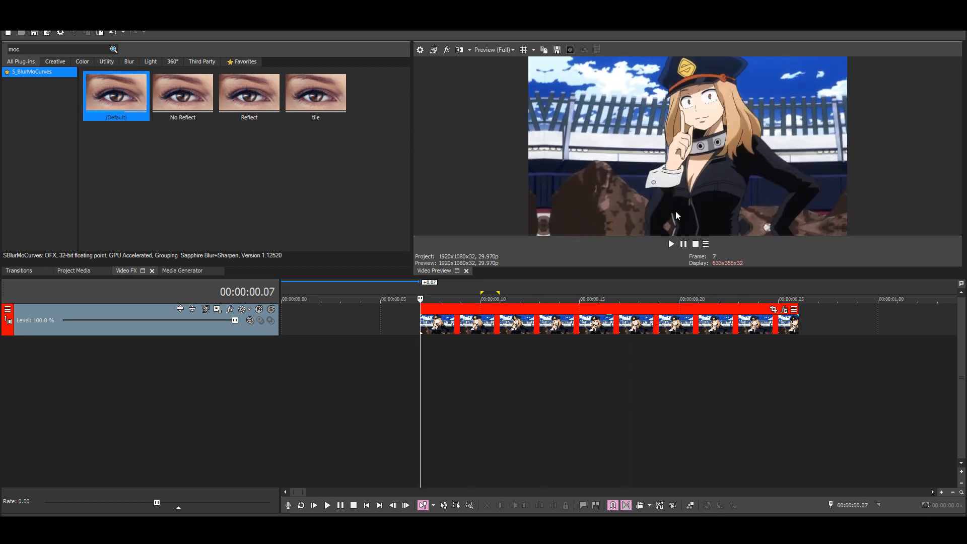
pyautogui.click(248, 92)
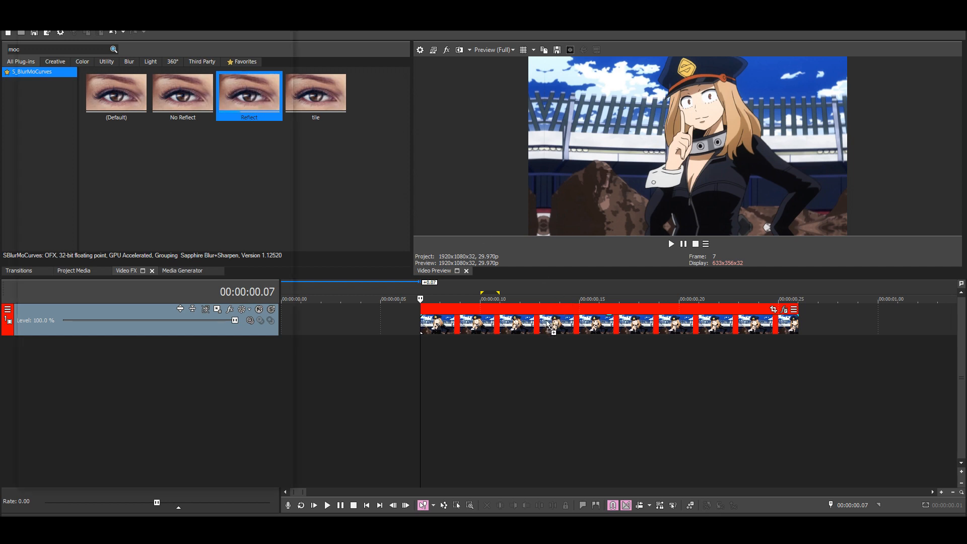
pyautogui.doubleClick(249, 91)
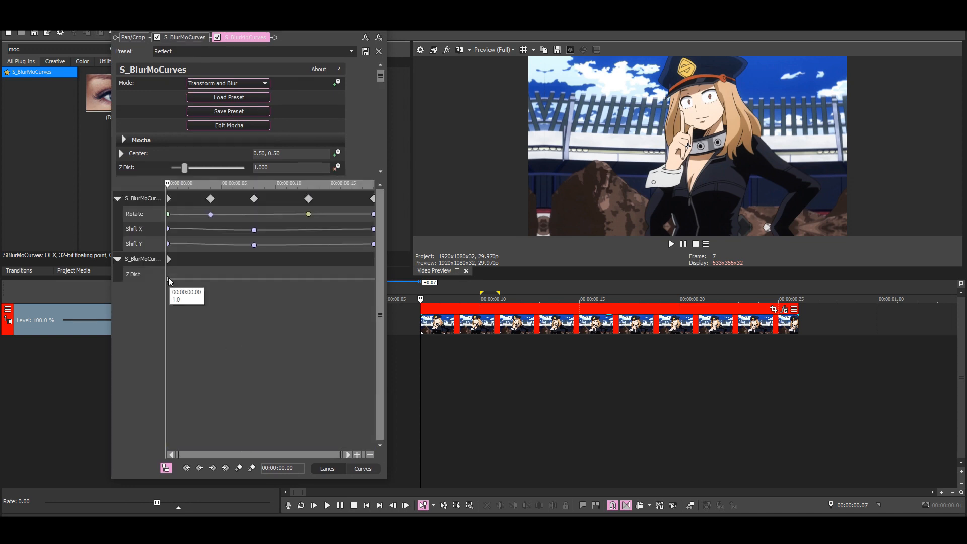
# Add a later Z Dist keyframe on the zoom effect and adjust its options.
pyautogui.click(133, 274)
pyautogui.write('.2')
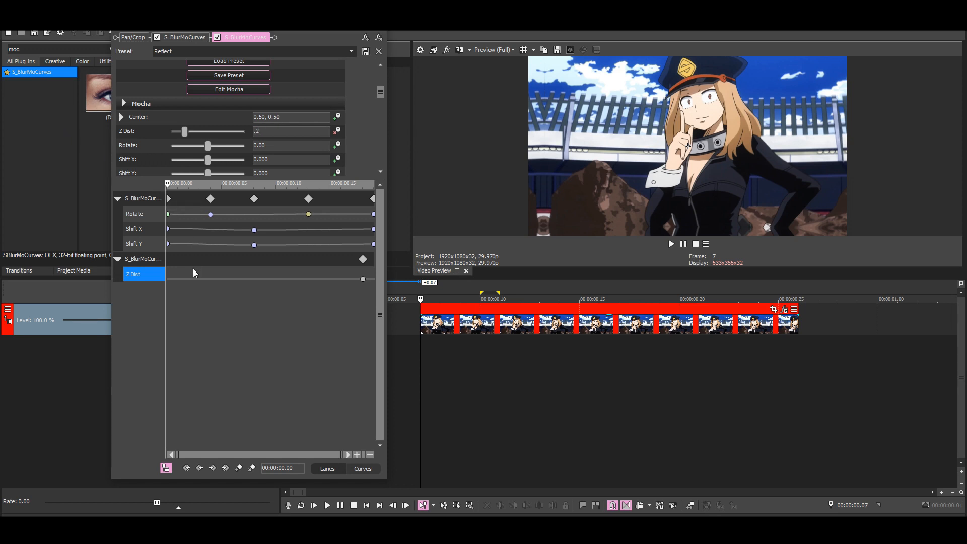
pyautogui.rightClick(363, 278)
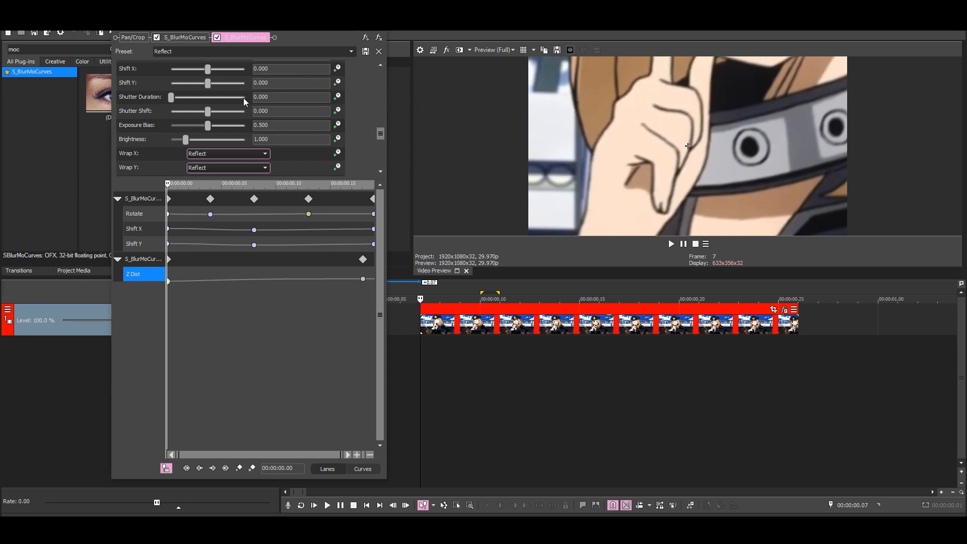
pyautogui.scroll(3)
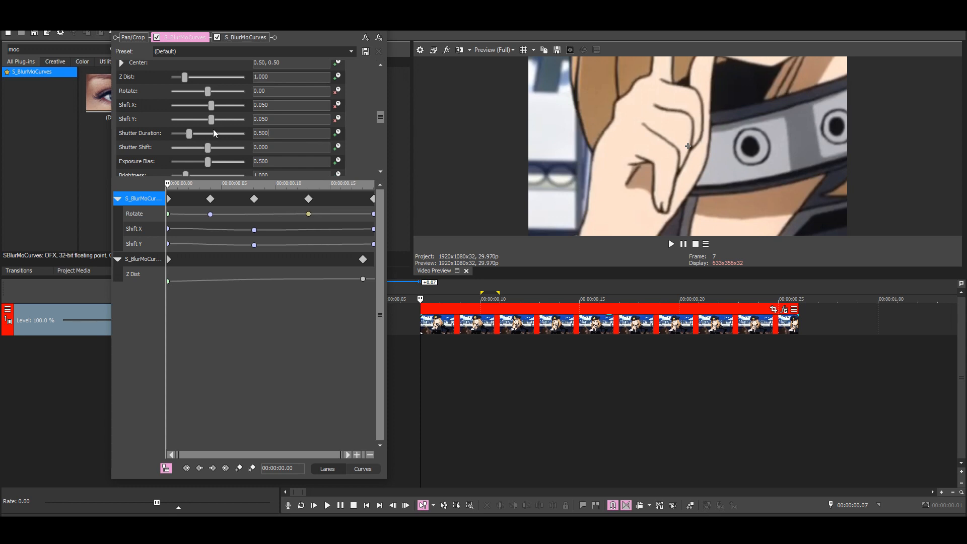
pyautogui.moveTo(173, 131)
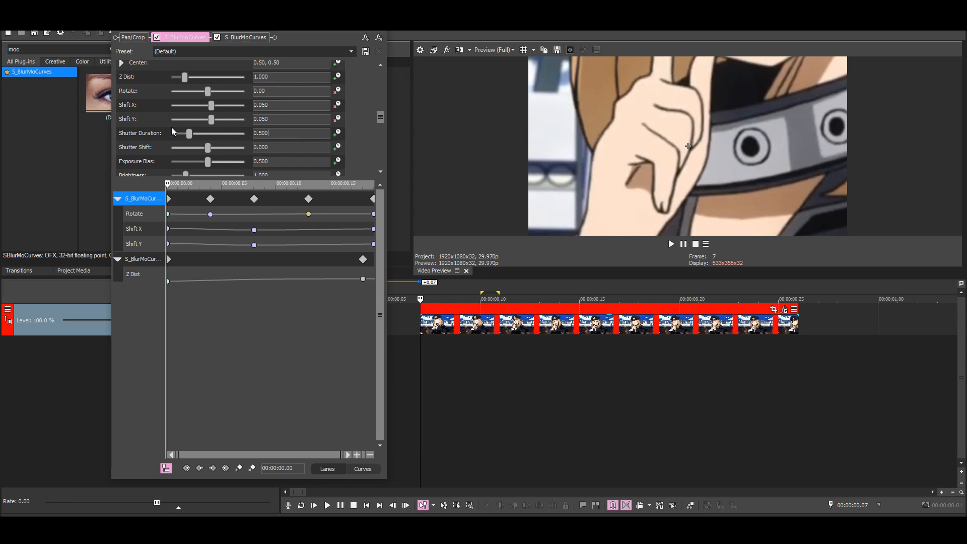
pyautogui.moveTo(221, 134)
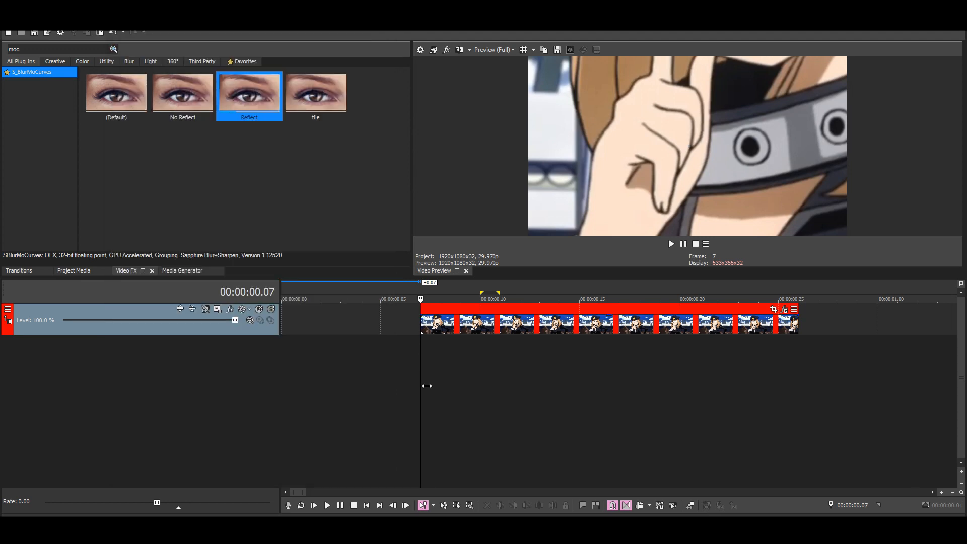
# Reopen the clip's Video Event FX window.
pyautogui.click(327, 504)
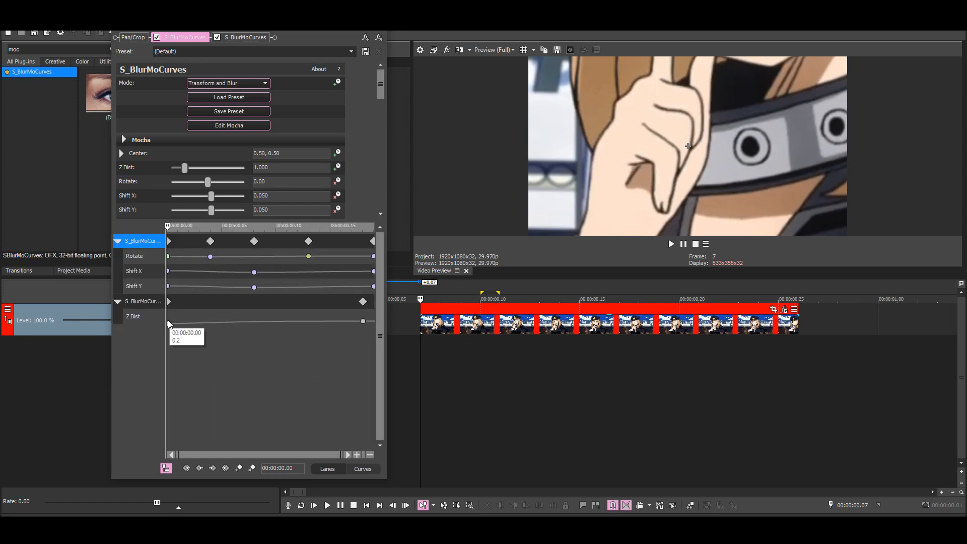
# Set the zoom effect's starting Z Dist to 2.5, scrub it, and move it before the shake effect.
pyautogui.click(244, 37)
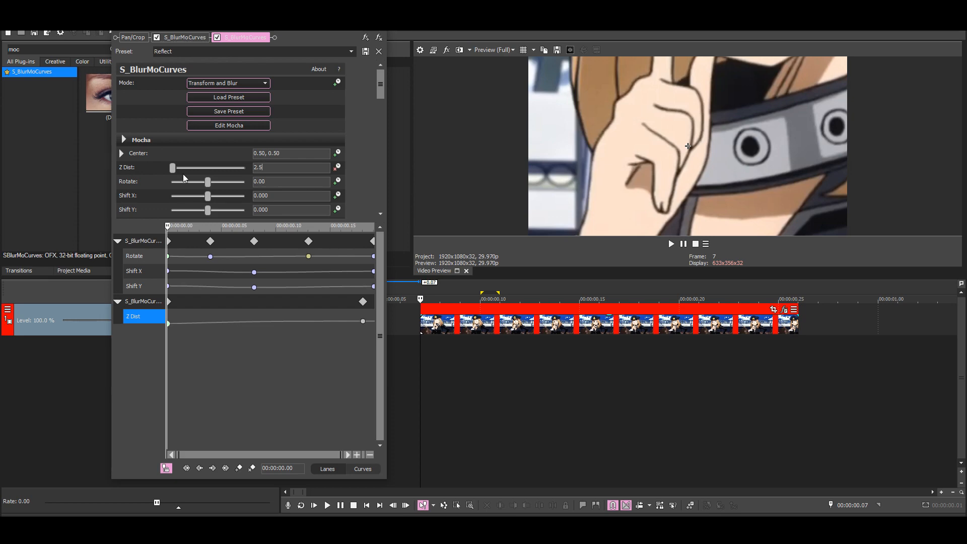
pyautogui.moveTo(172, 167); pyautogui.dragTo(201, 167)
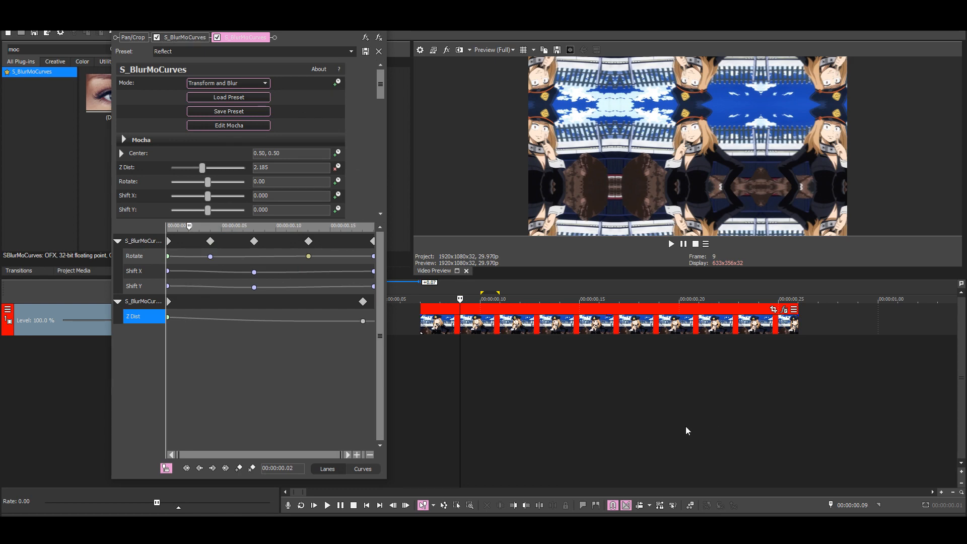
pyautogui.moveTo(201, 167); pyautogui.dragTo(207, 167)
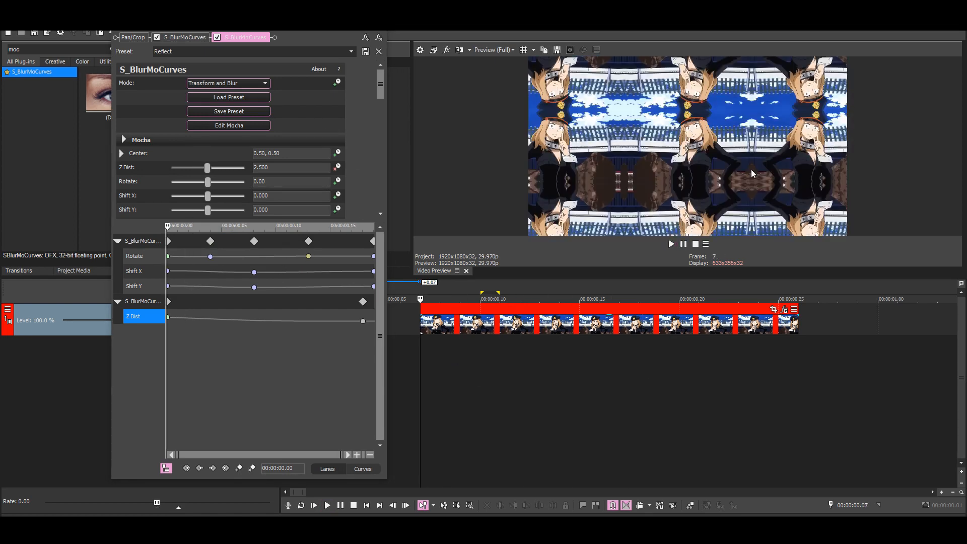
pyautogui.click(313, 505)
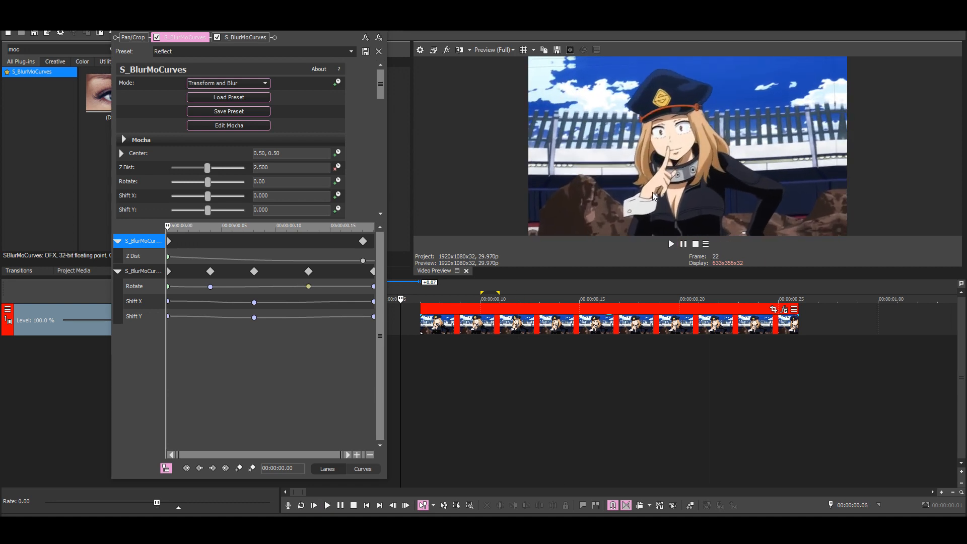
# Set the shake effect's Z Dist to 0.900 and play the clip to review both effects.
pyautogui.click(327, 504)
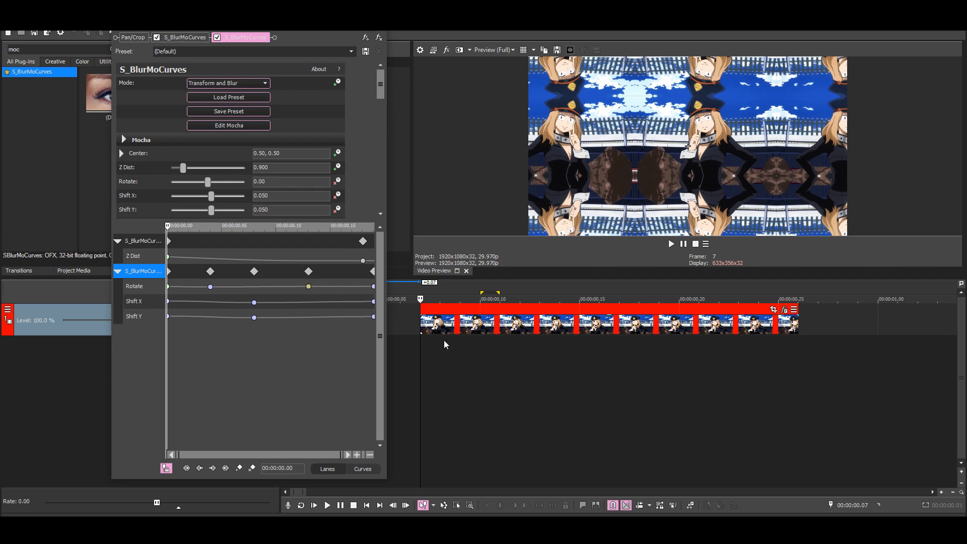
pyautogui.click(313, 505)
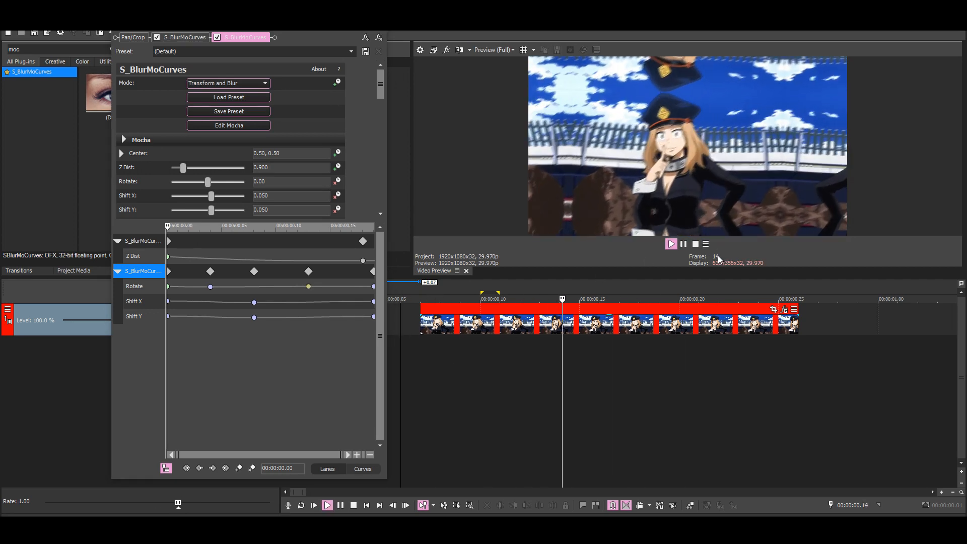
pyautogui.click(685, 299)
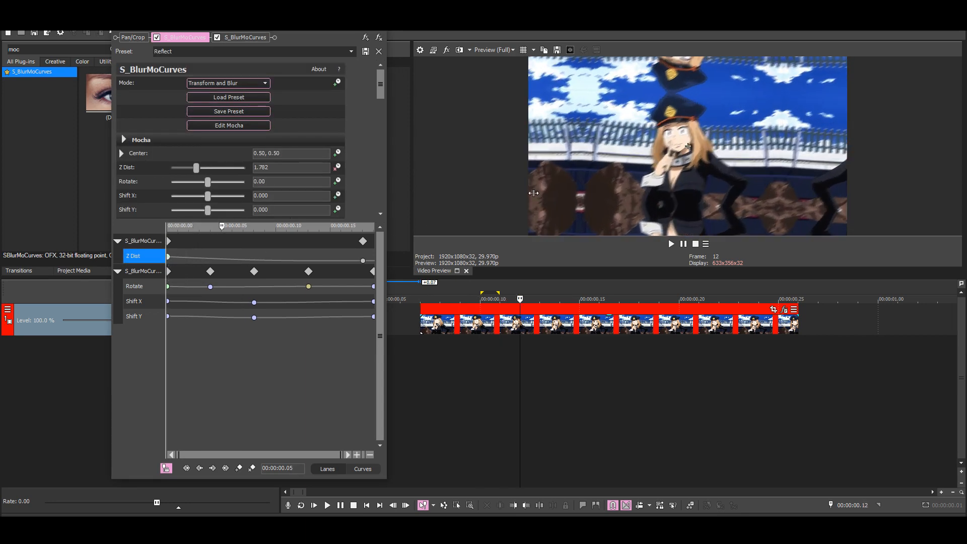
pyautogui.moveTo(550, 86)
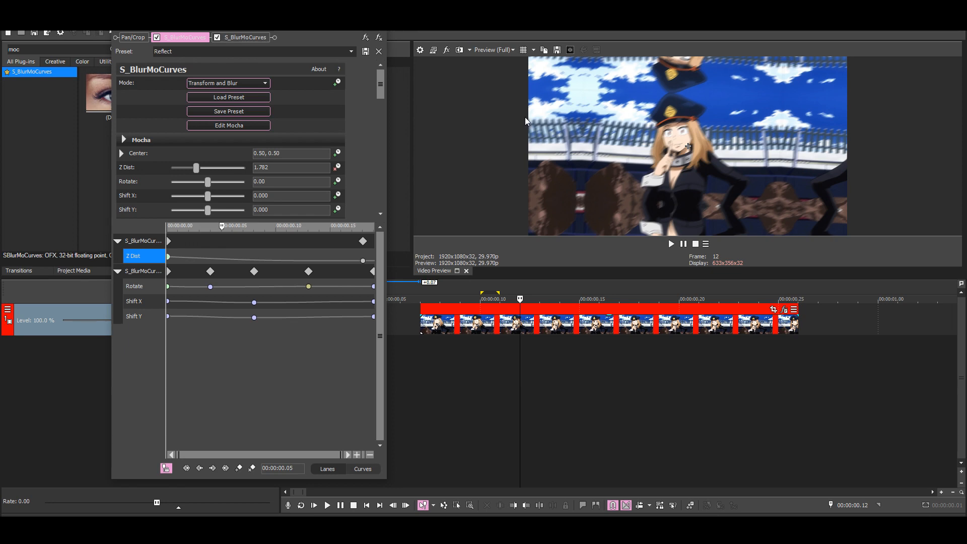
pyautogui.moveTo(471, 377)
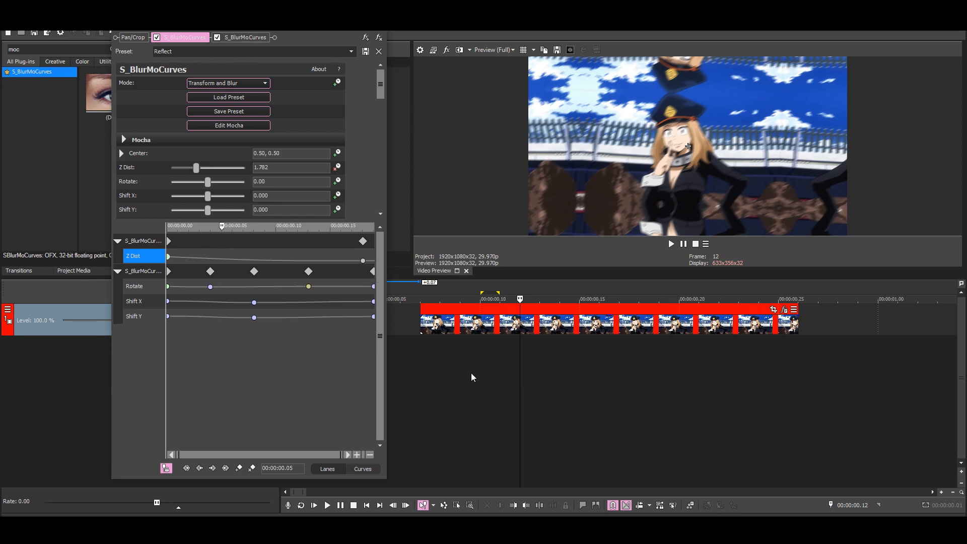
# Move the cursor back before the clip so the zoom's first Z Dist keyframe reads 0.200.
pyautogui.click(313, 505)
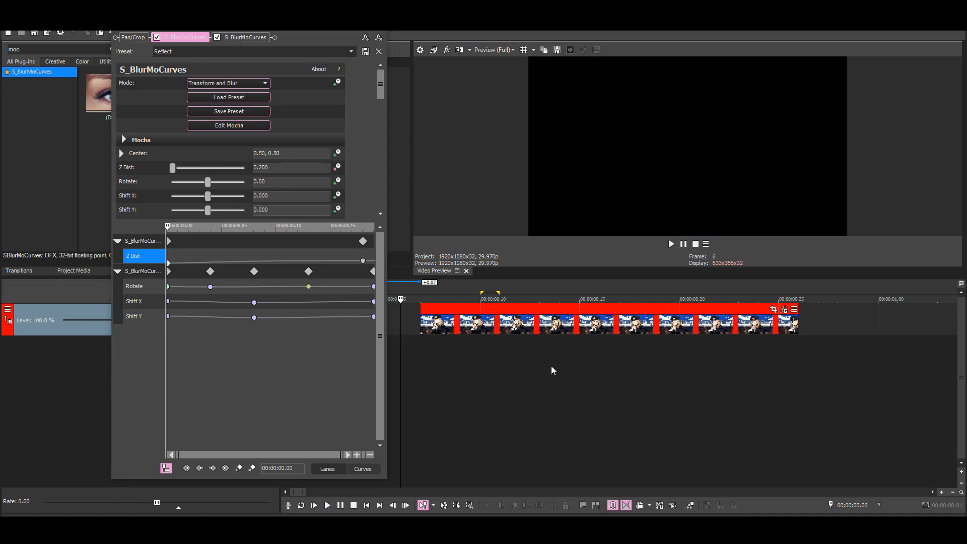
pyautogui.moveTo(559, 373)
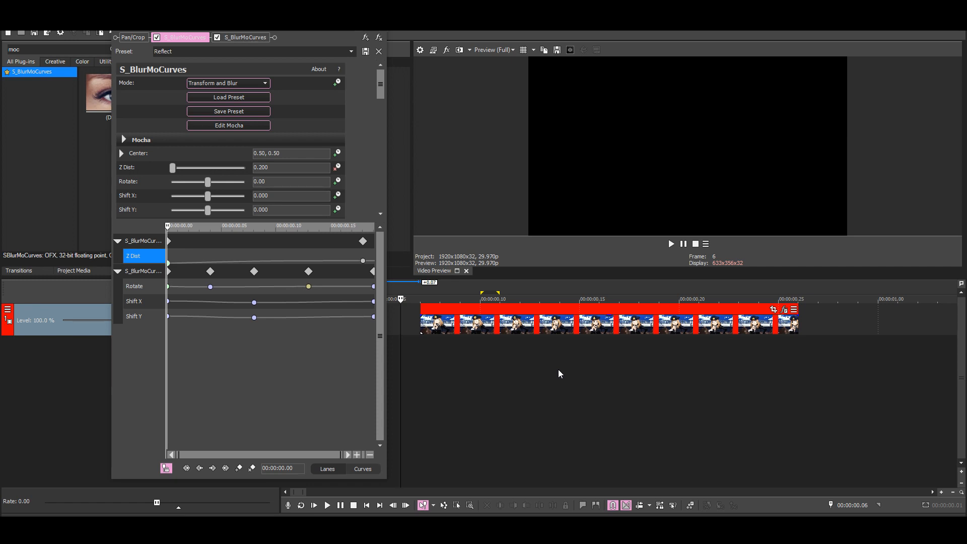